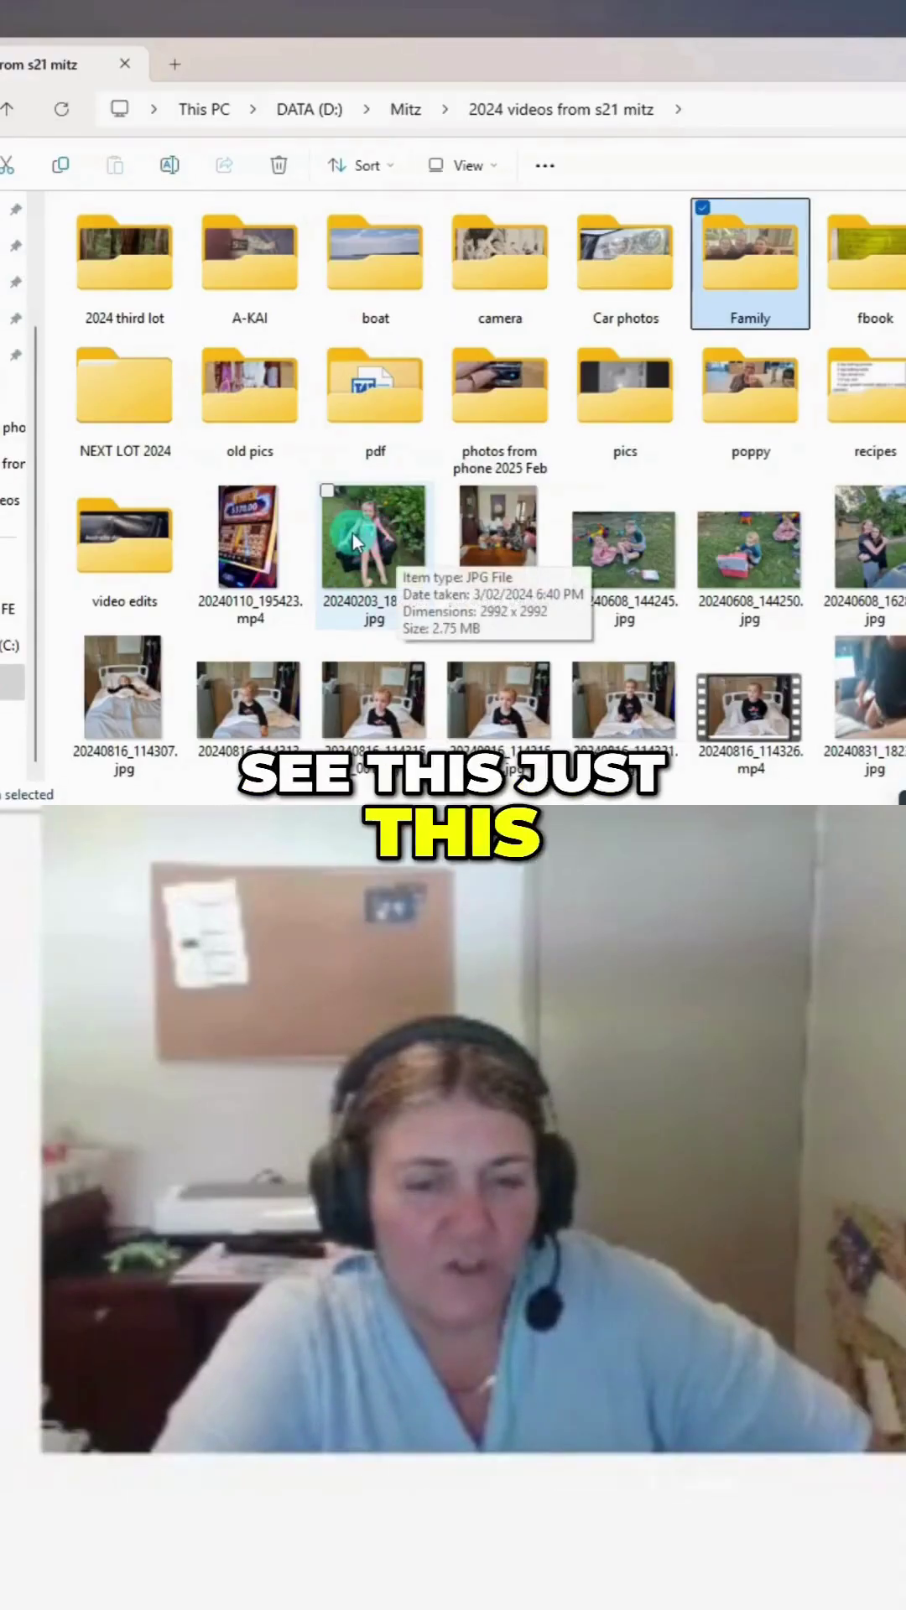
Drag the photo 20240203_184048.jpg onto the pics folder
left_click_drag(373, 534, 623, 385)
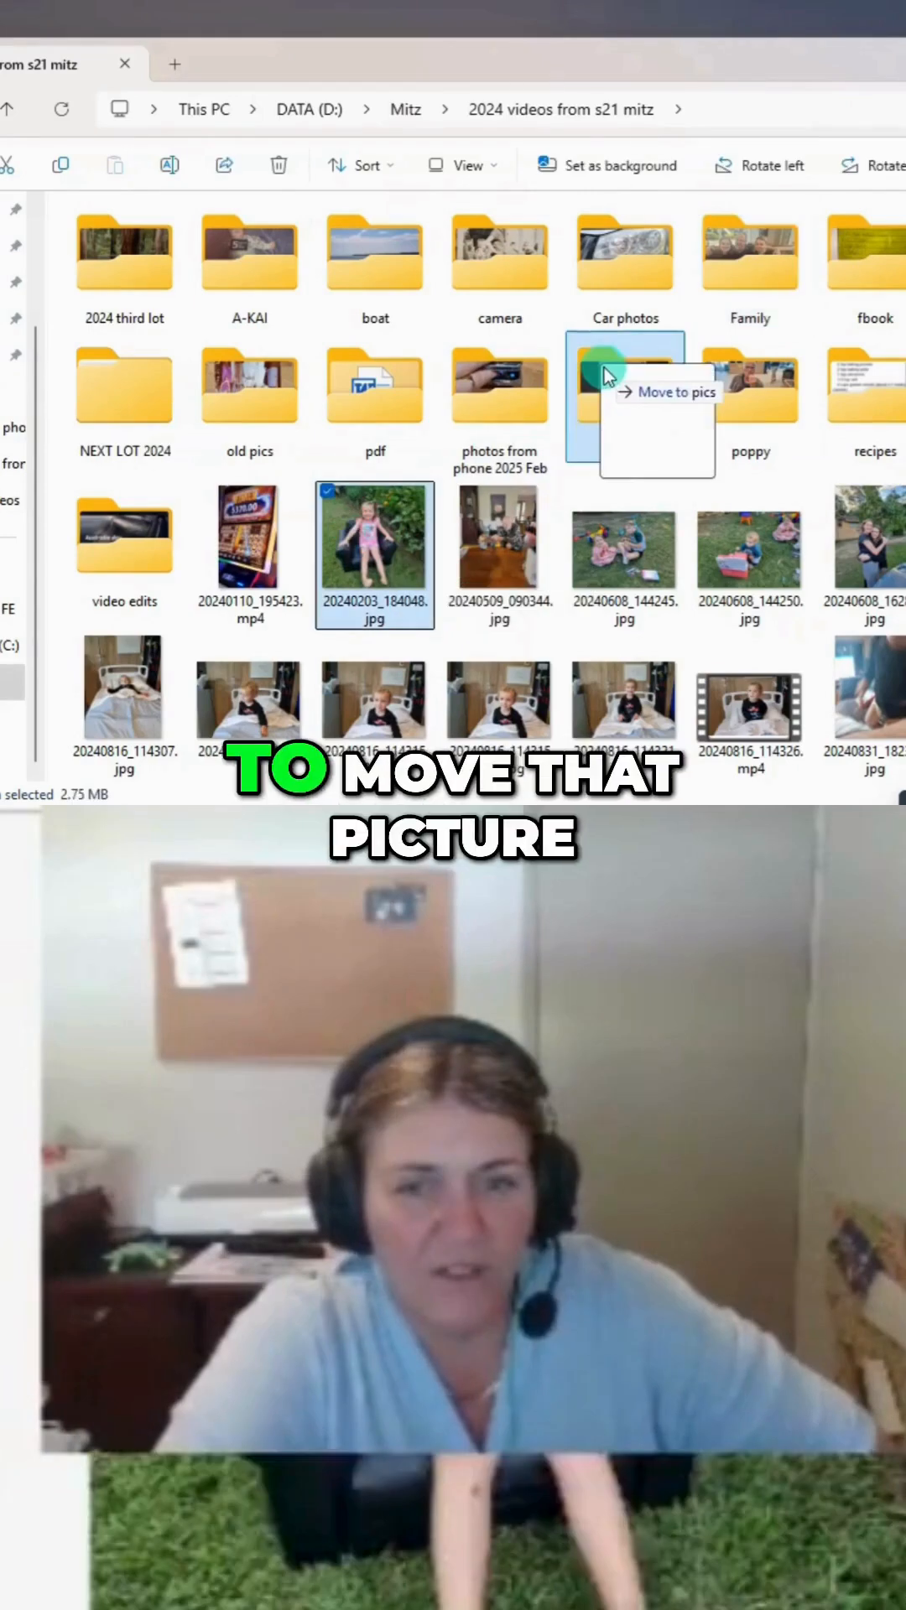
left_click_drag(612, 370, 749, 252)
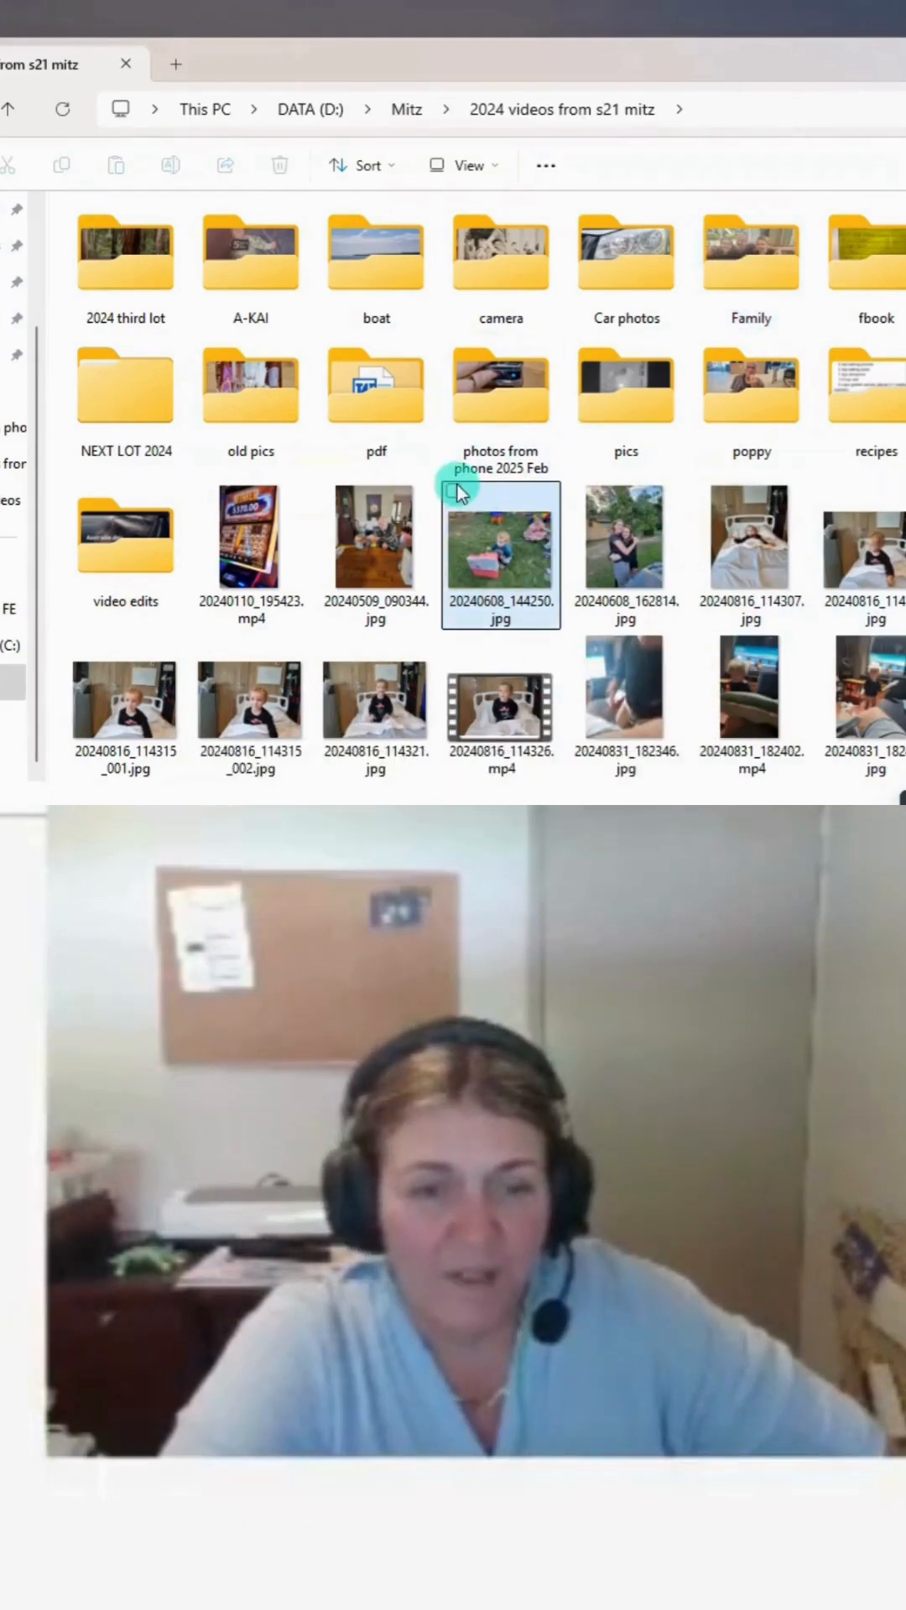
Select 20240608_144250, 20240608_162814, 20240816_114307 and the next photo, then drag them into a subfolder
left_click(626, 546)
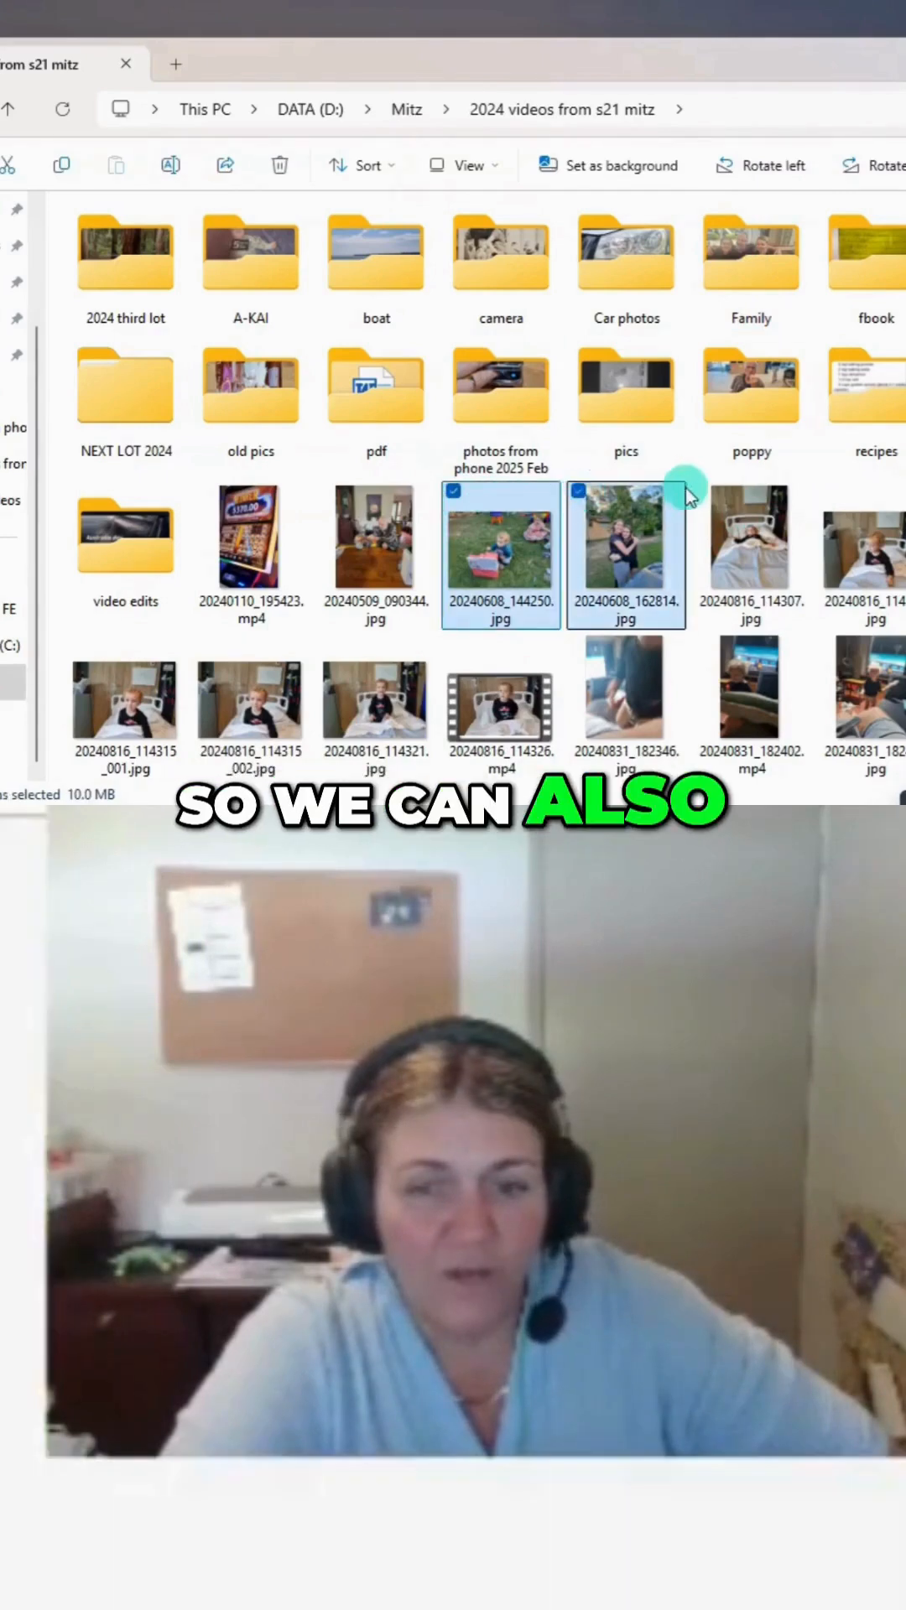
left_click(751, 546)
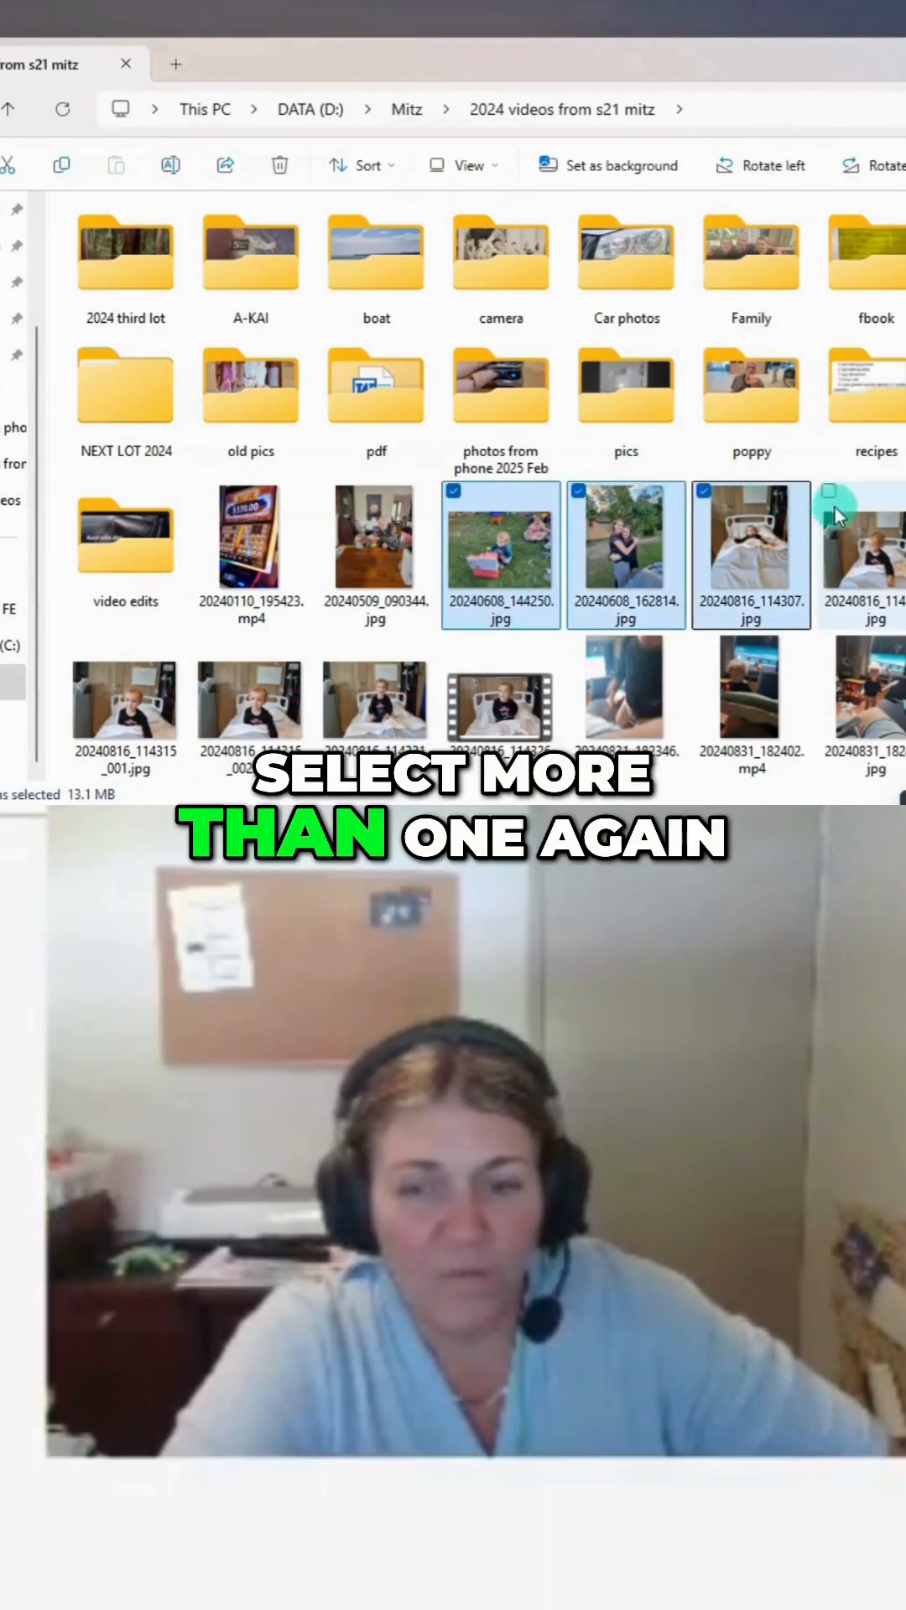
left_click(750, 542)
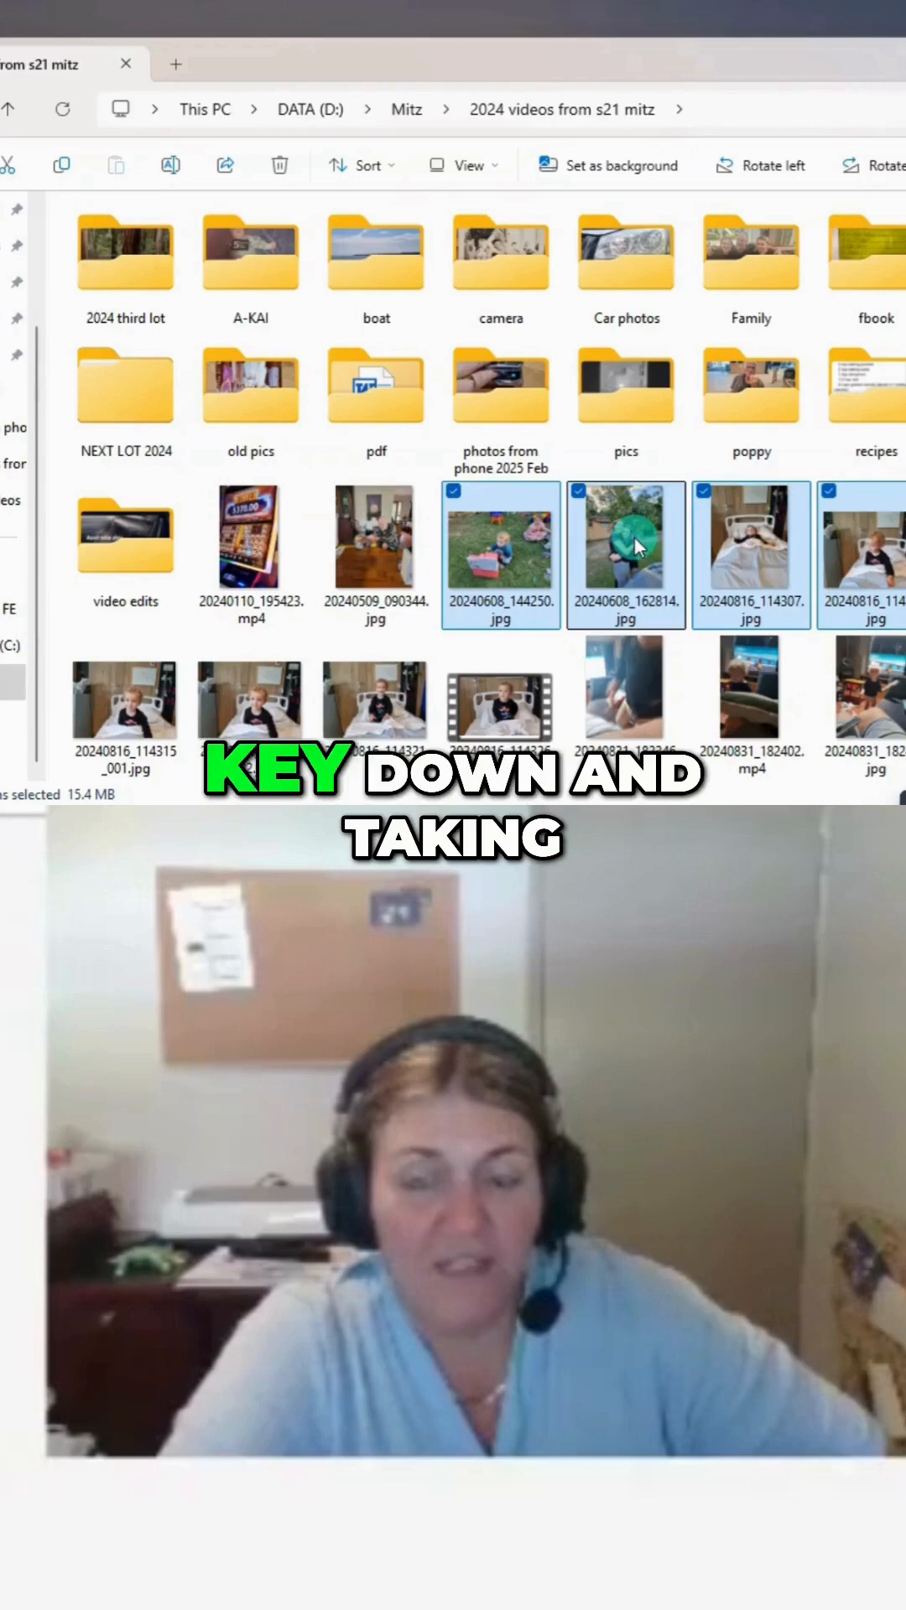
left_click_drag(624, 555, 751, 262)
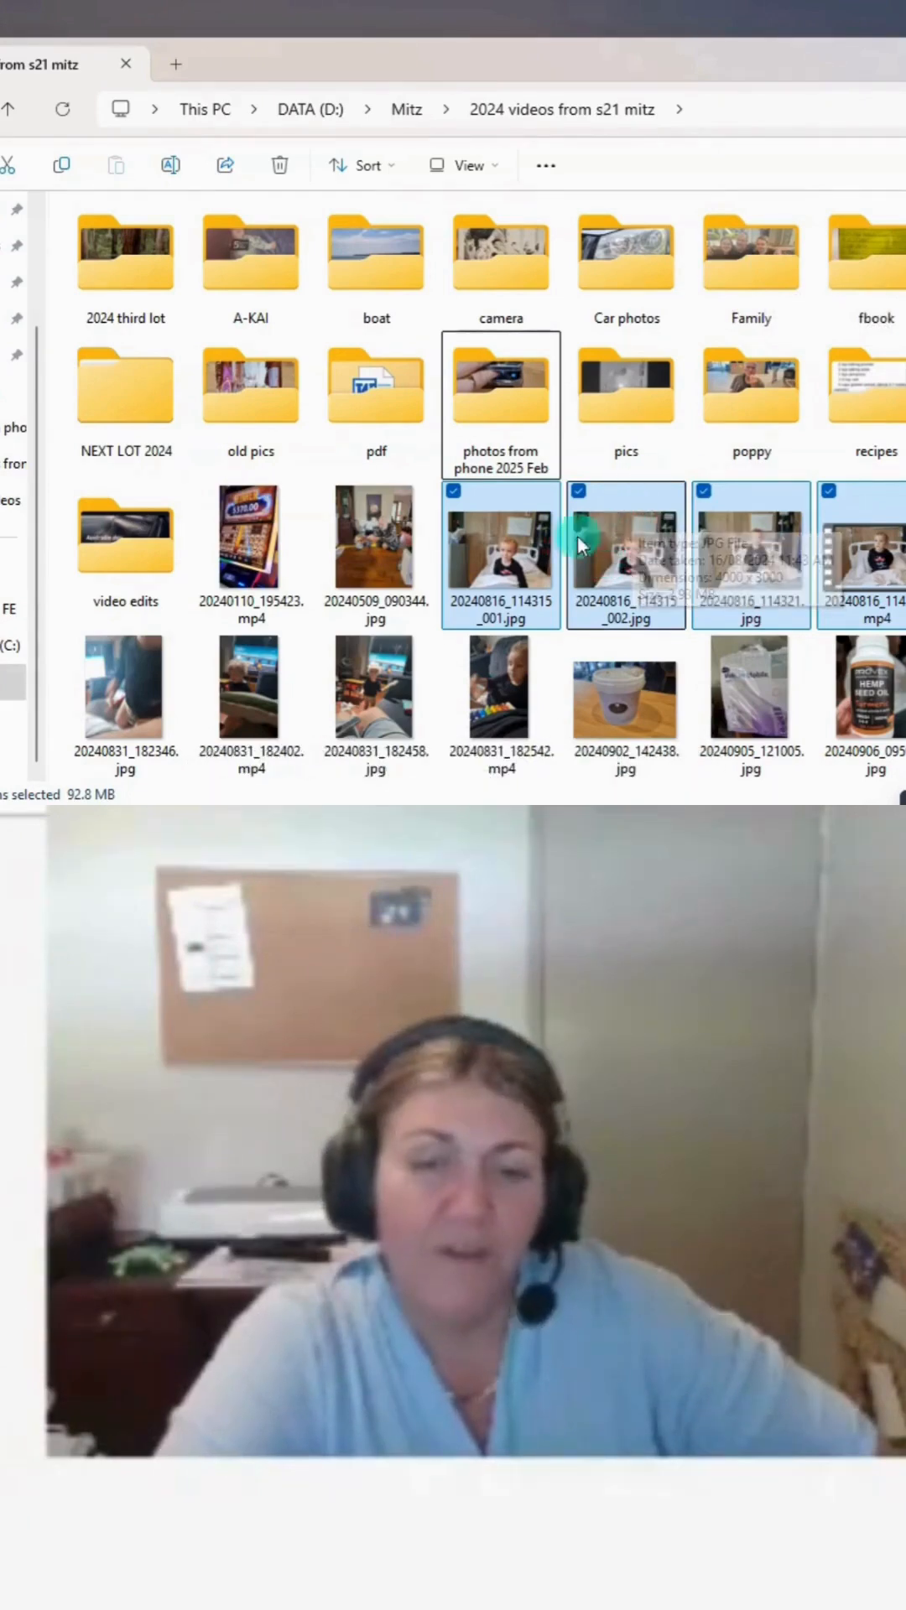
Drag the four 20240816 bedside files, three photos and the mp4 video, onto pics
left_click_drag(576, 555, 678, 380)
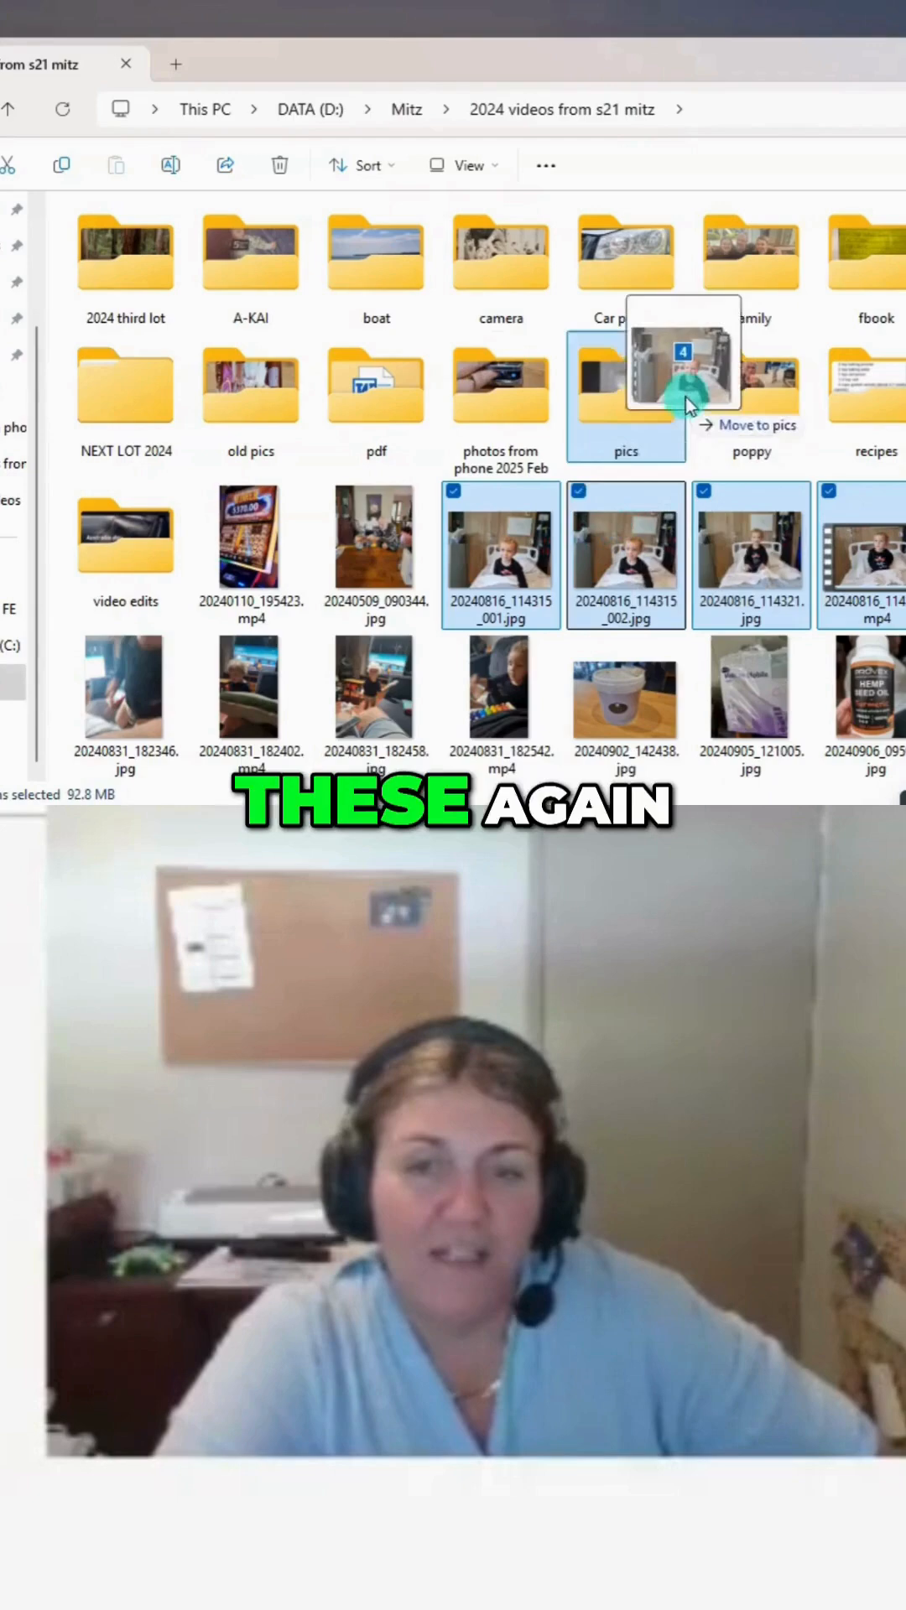